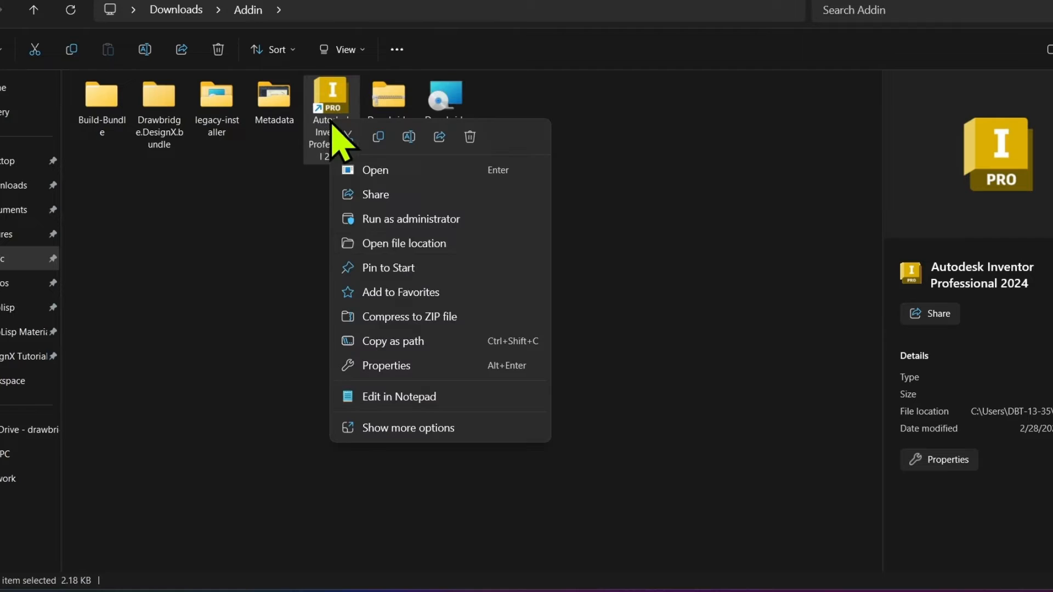
{"action": "mouse_move", "coordinate": [383, 219]}
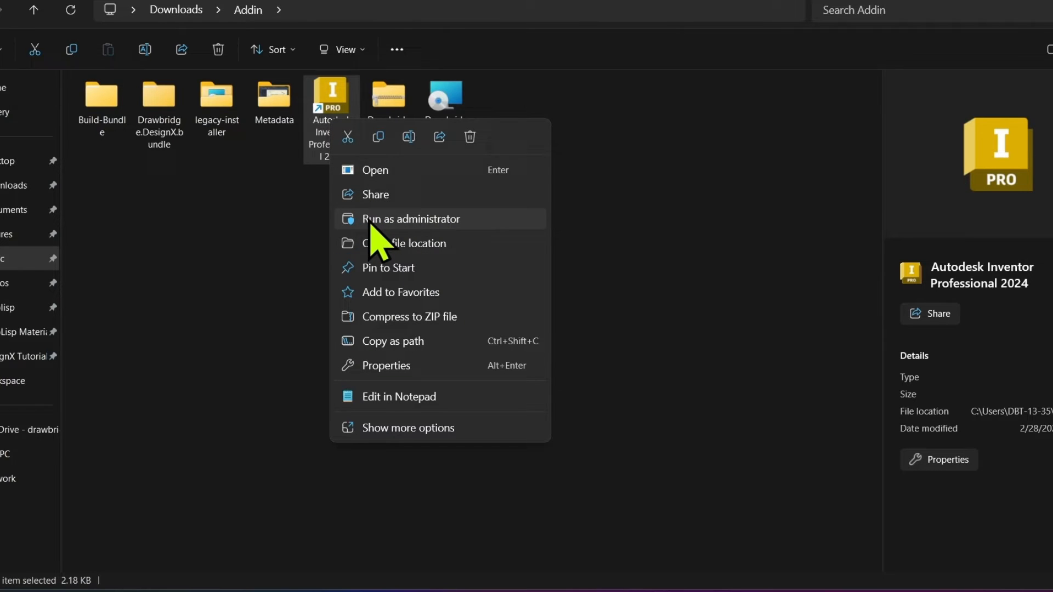
{"action": "mouse_move", "coordinate": [461, 242]}
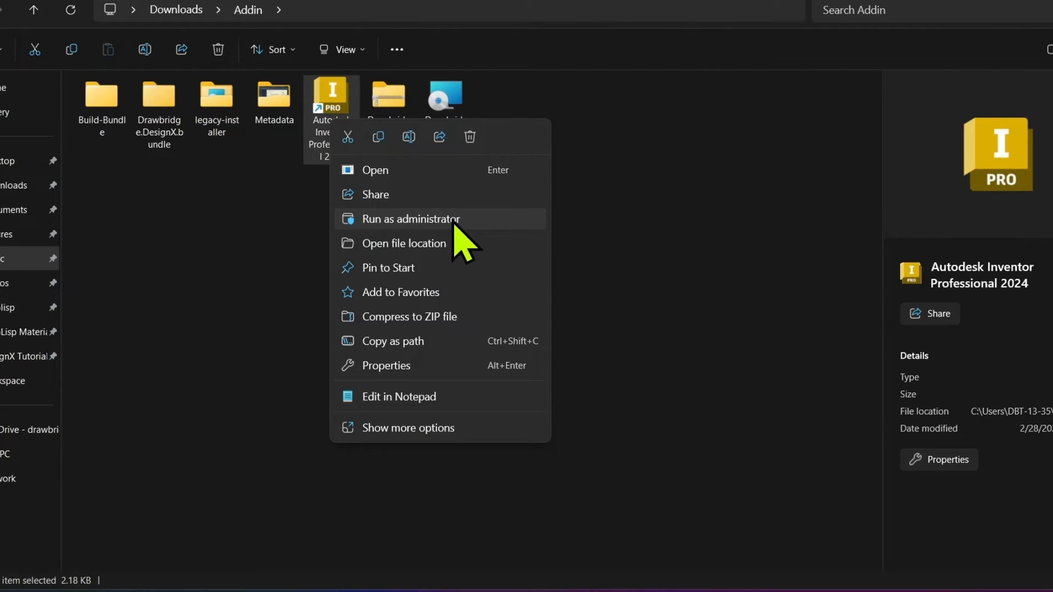
- Run the Inventor Professional 2024 shortcut as administrator
{"action": "left_click", "coordinate": [411, 219]}
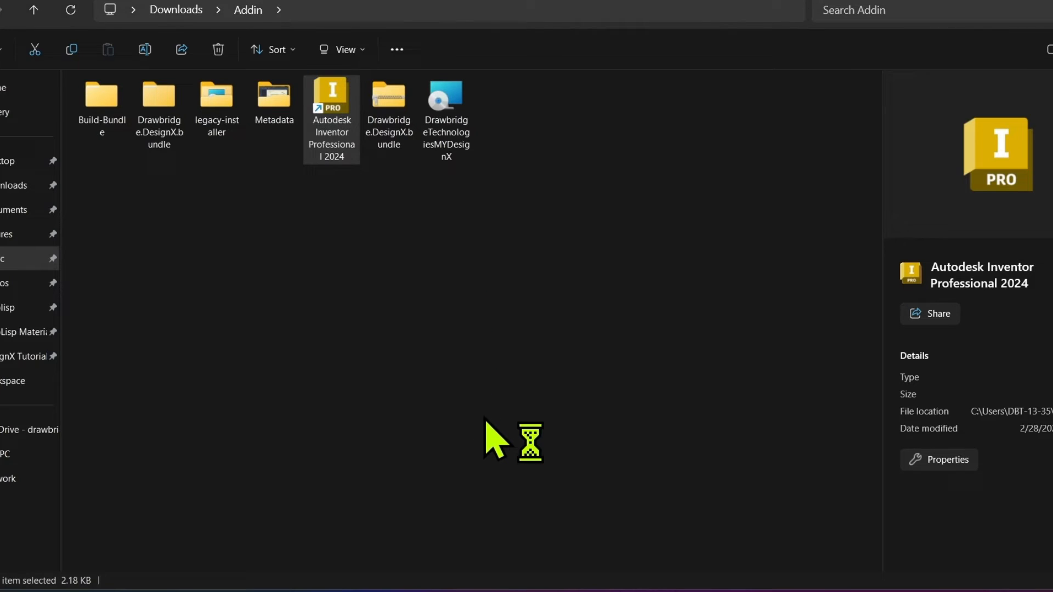
- Wait for the Inventor Professional 2024 splash screen to finish loading
{"action": "double_click", "coordinate": [330, 94]}
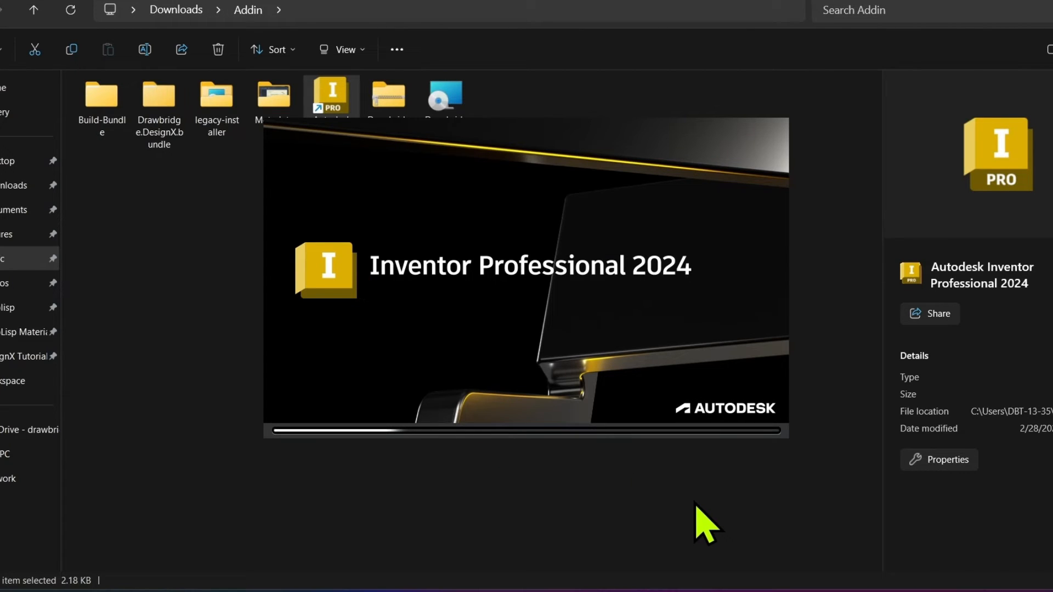
{"action": "mouse_move", "coordinate": [682, 282]}
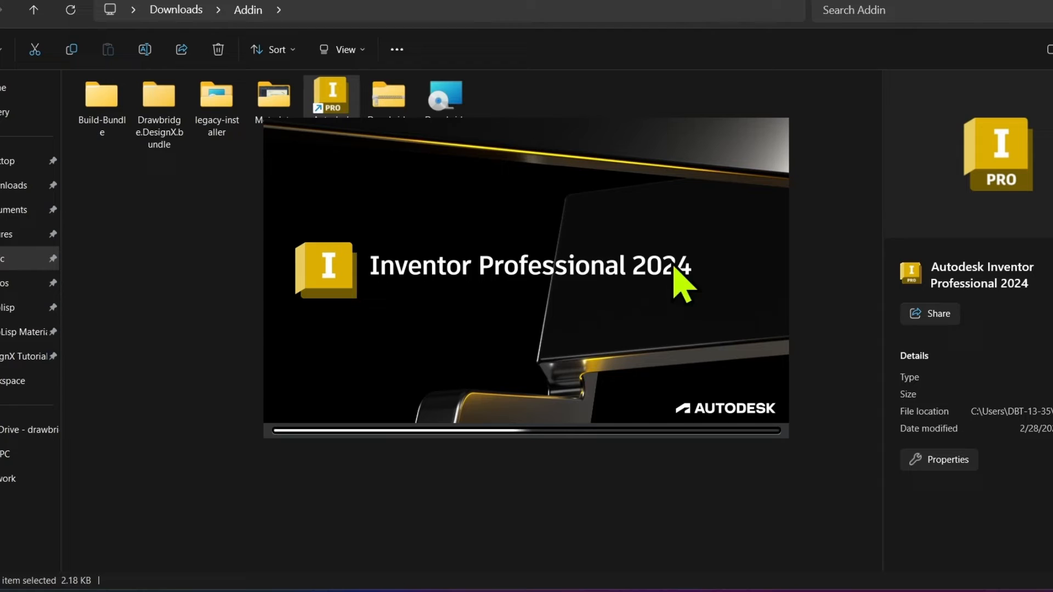
{"action": "mouse_move", "coordinate": [308, 124]}
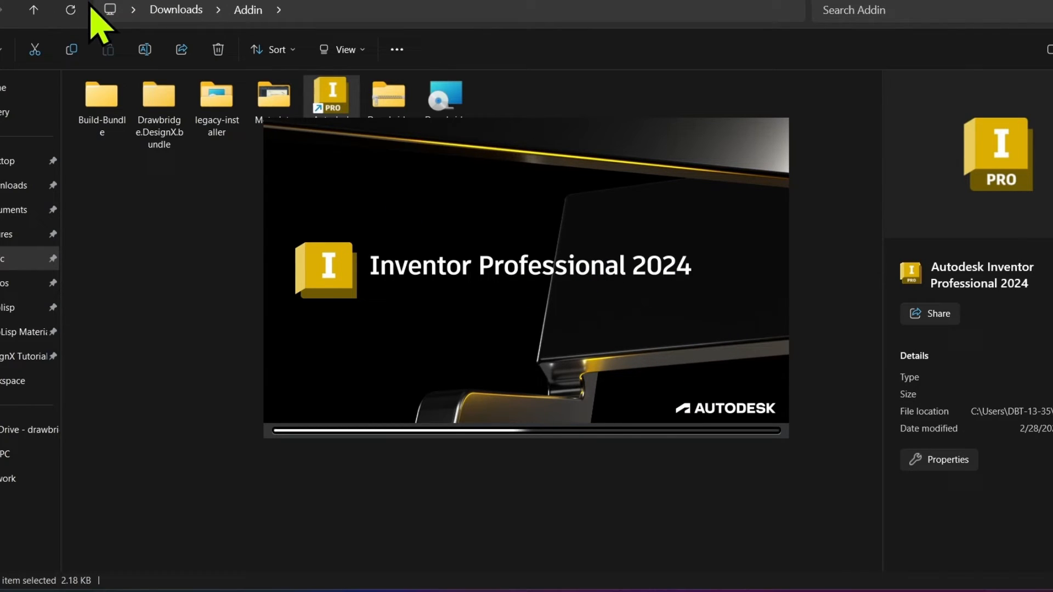
{"action": "mouse_move", "coordinate": [416, 198]}
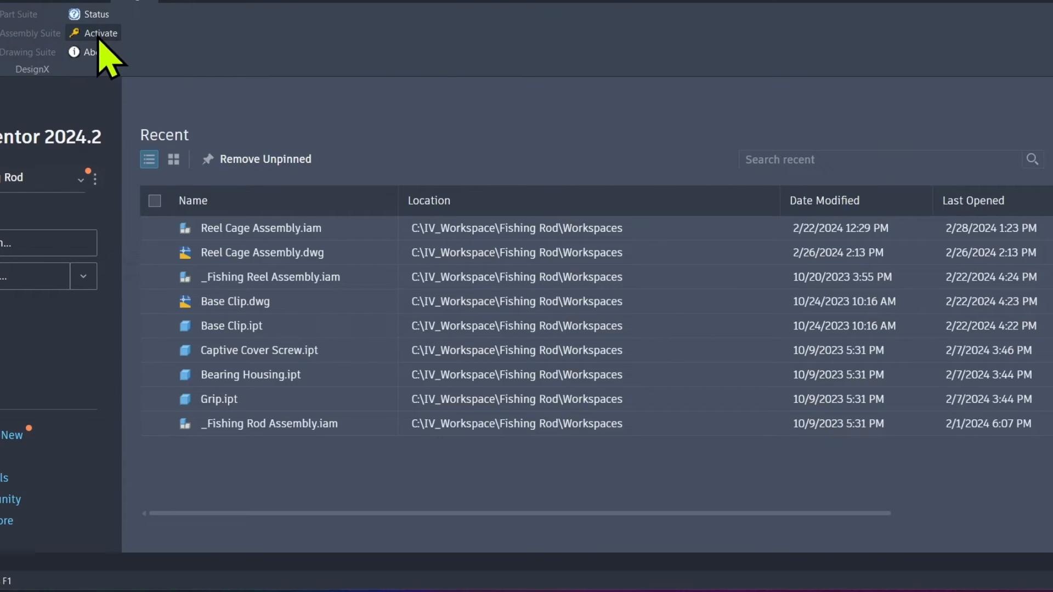
- Open DesignX Activate from the ribbon and submit the pasted activation code
{"action": "left_click", "coordinate": [101, 32]}
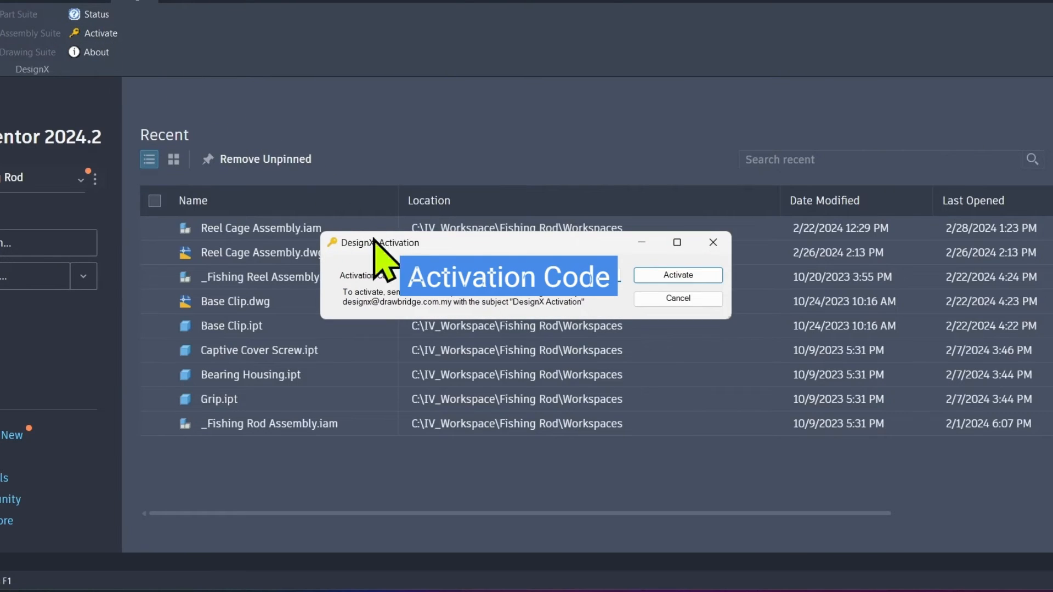
{"action": "mouse_move", "coordinate": [493, 254]}
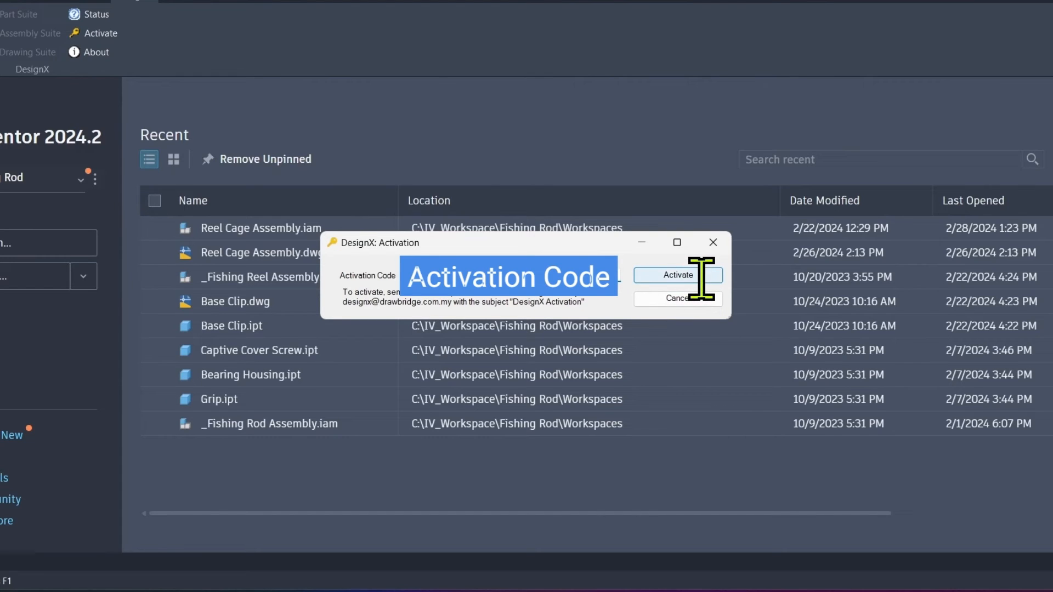
{"action": "left_click", "coordinate": [677, 275]}
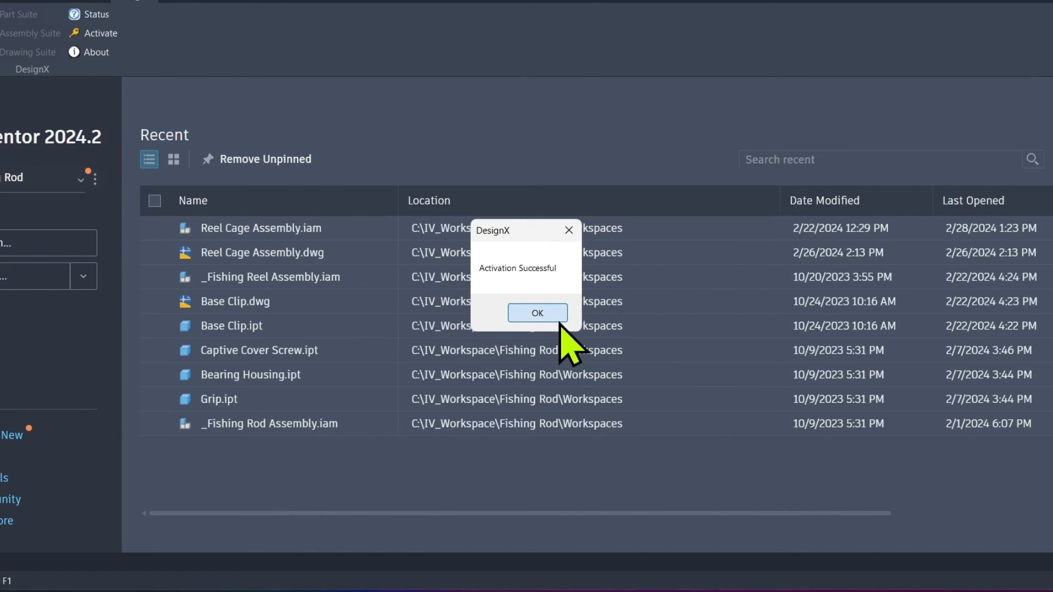
- Dismiss the DesignX Activation Successful message with OK
{"action": "left_click", "coordinate": [537, 313]}
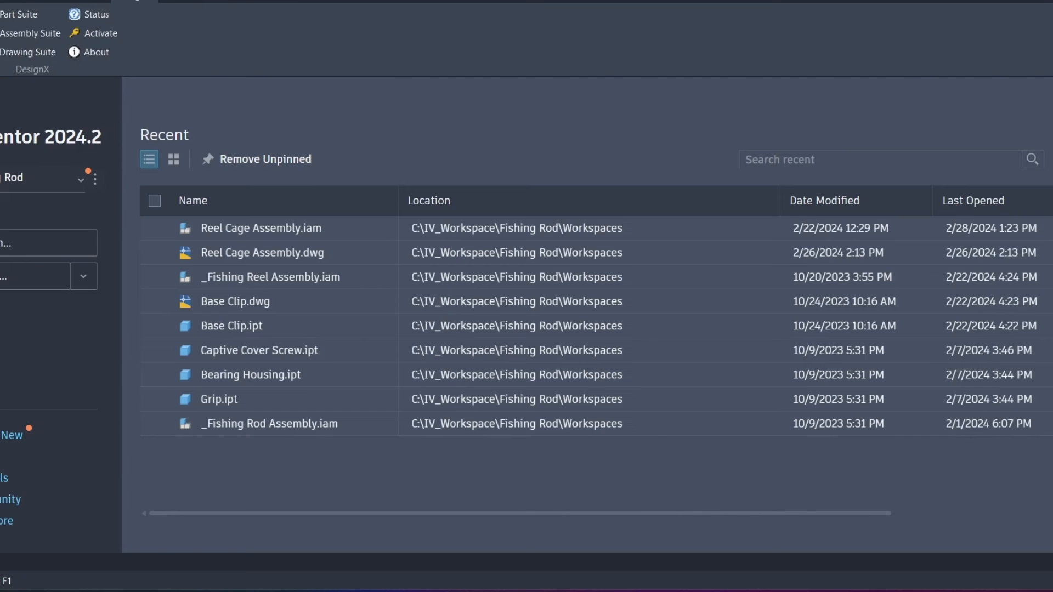
{"action": "mouse_move", "coordinate": [323, 120]}
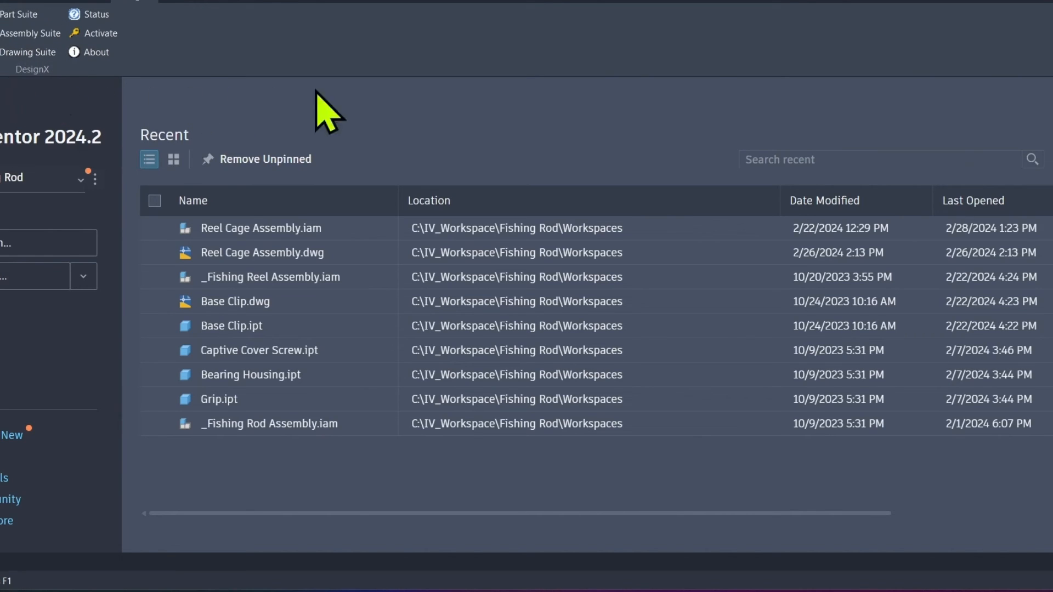
{"action": "mouse_move", "coordinate": [611, 117]}
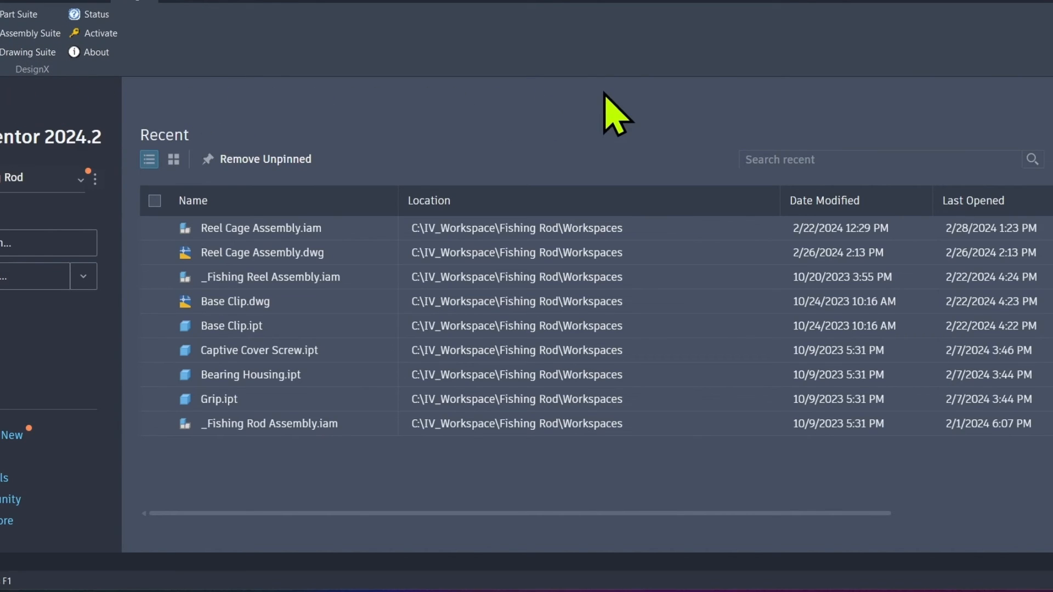
{"action": "mouse_move", "coordinate": [79, 296]}
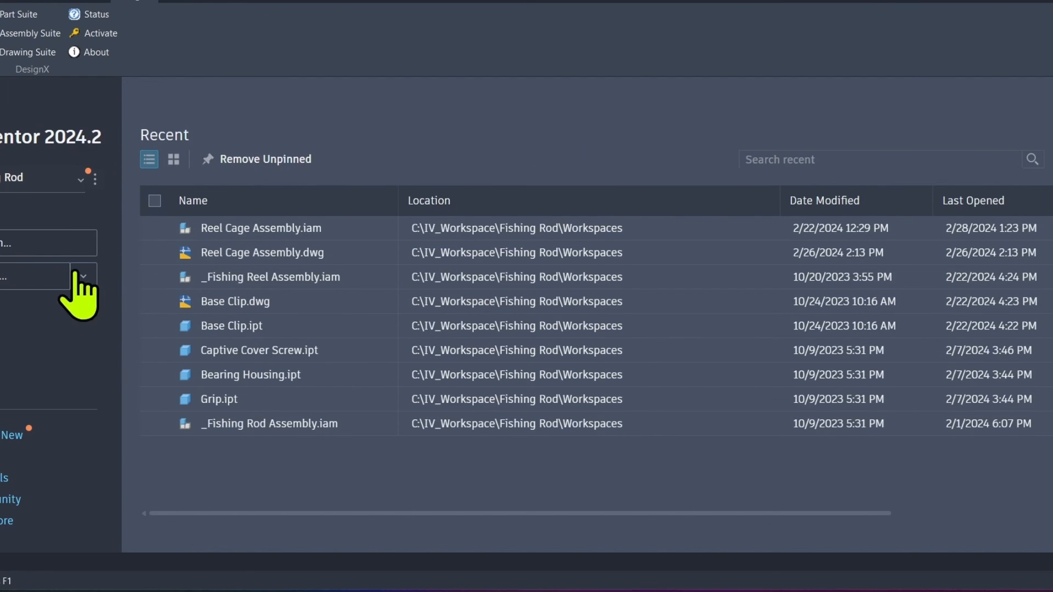
{"action": "left_click", "coordinate": [11, 435]}
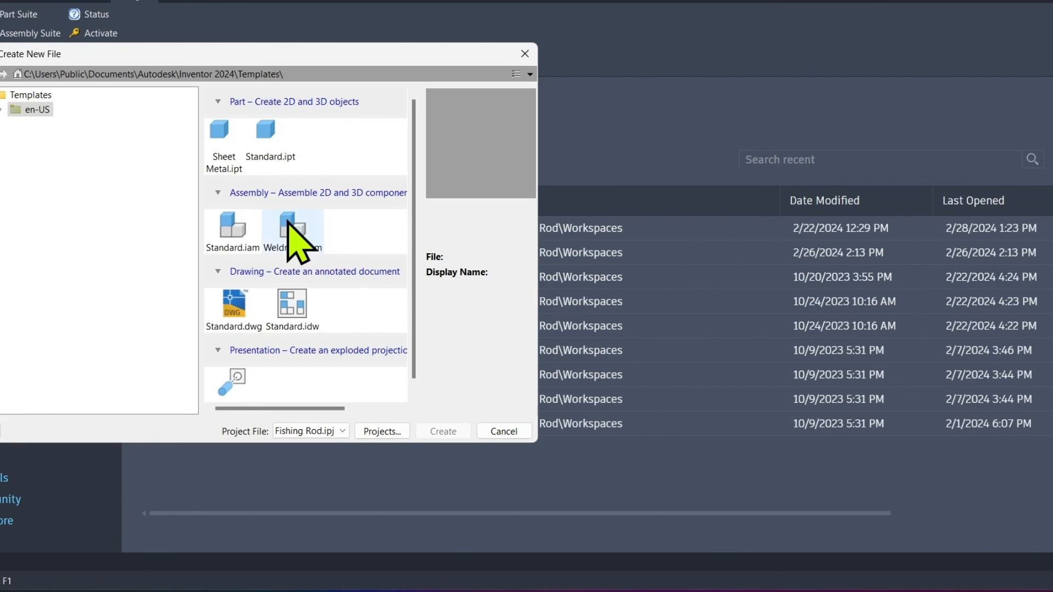
{"action": "left_click", "coordinate": [503, 430]}
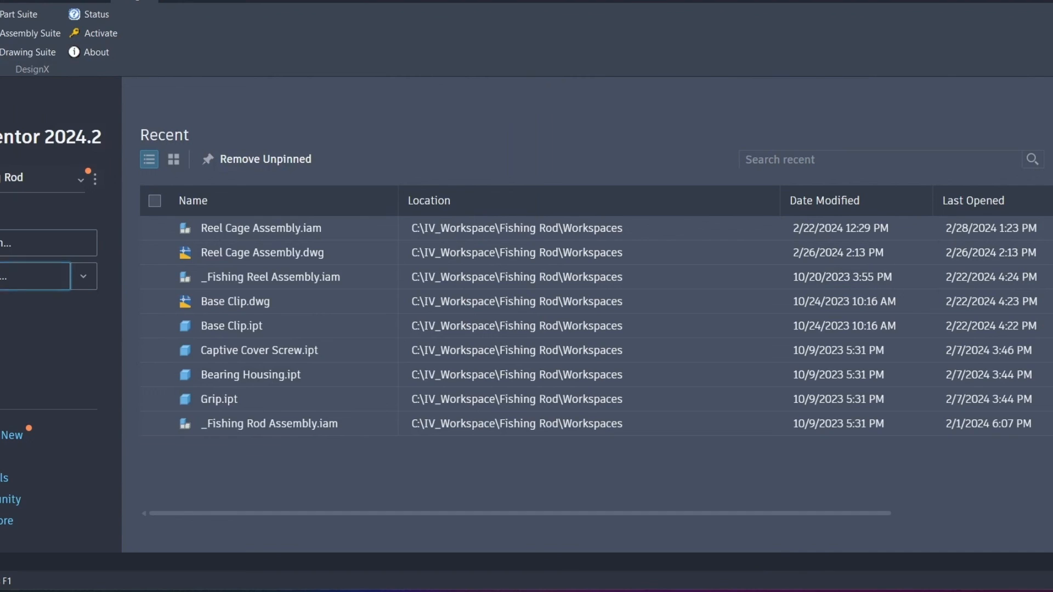